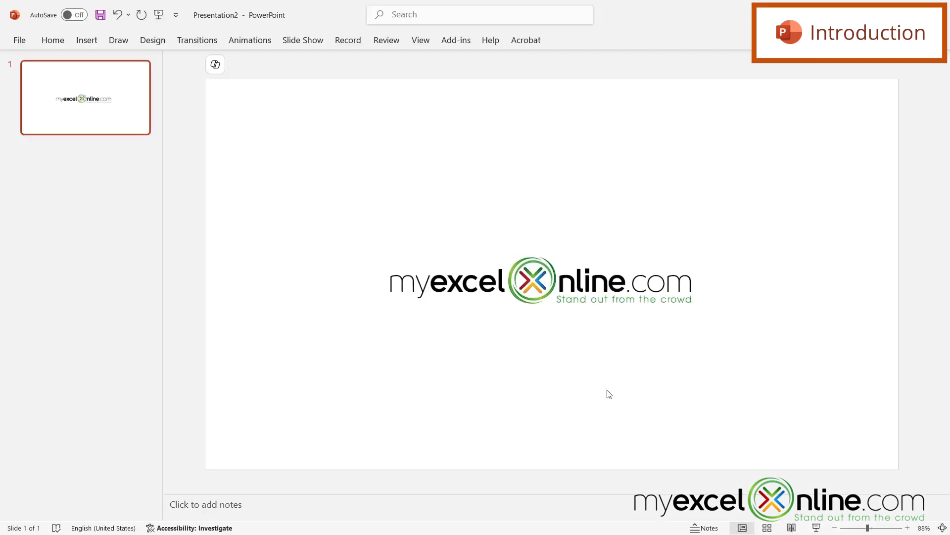
mouse_move(580, 379)
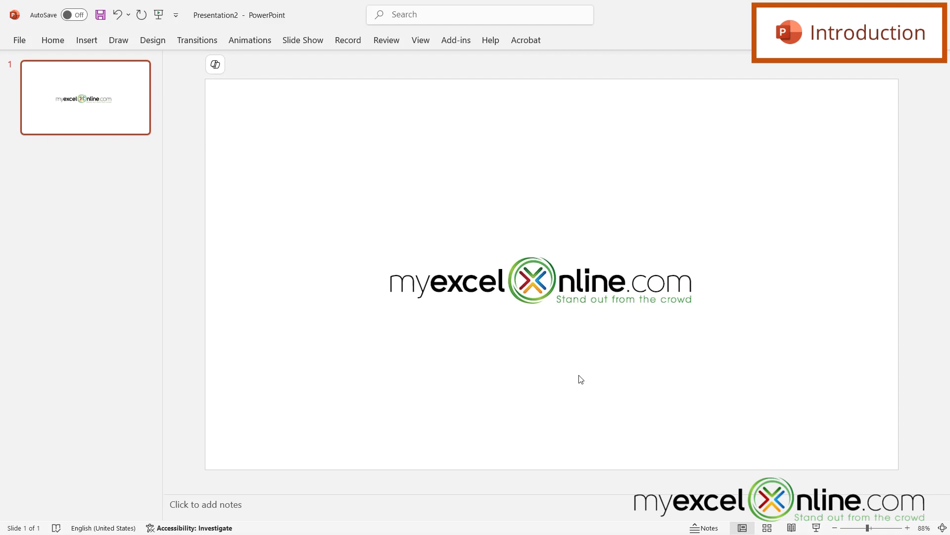
mouse_move(548, 278)
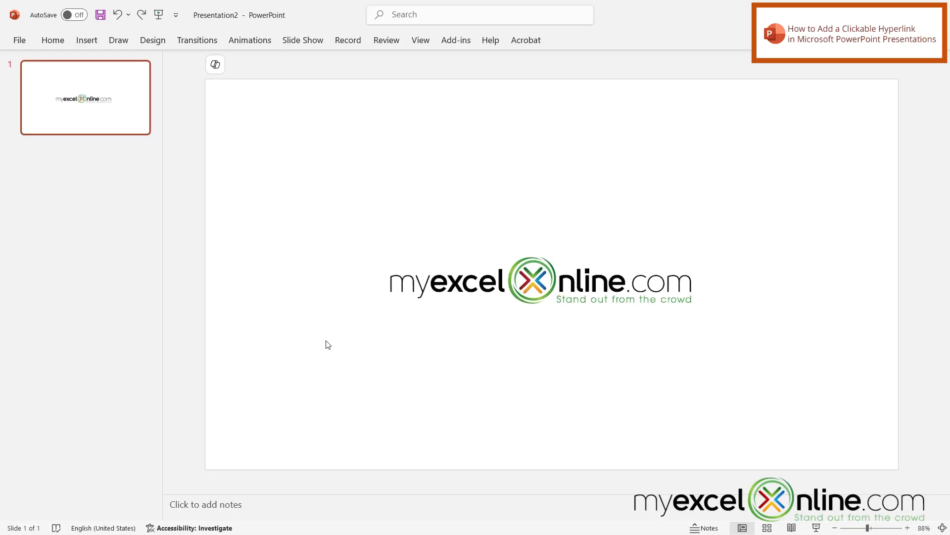
mouse_move(349, 351)
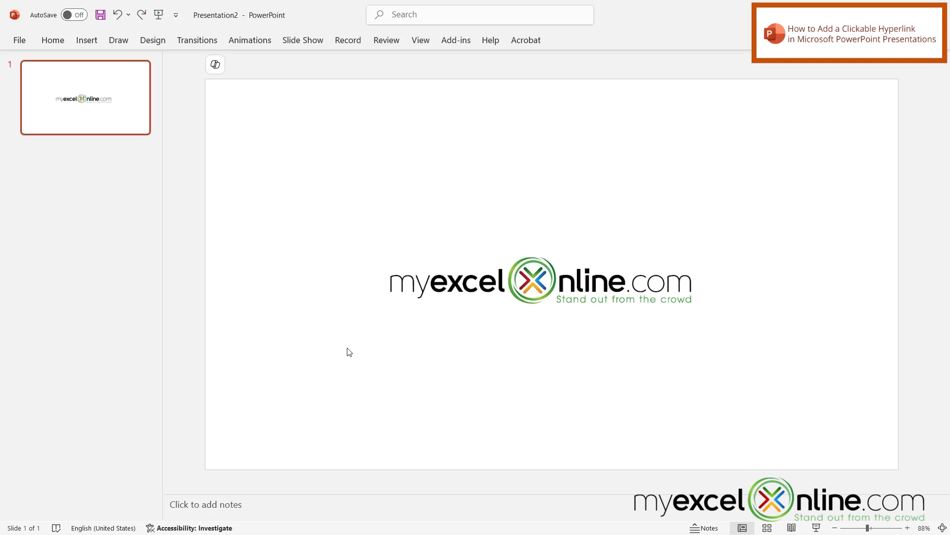
mouse_move(442, 369)
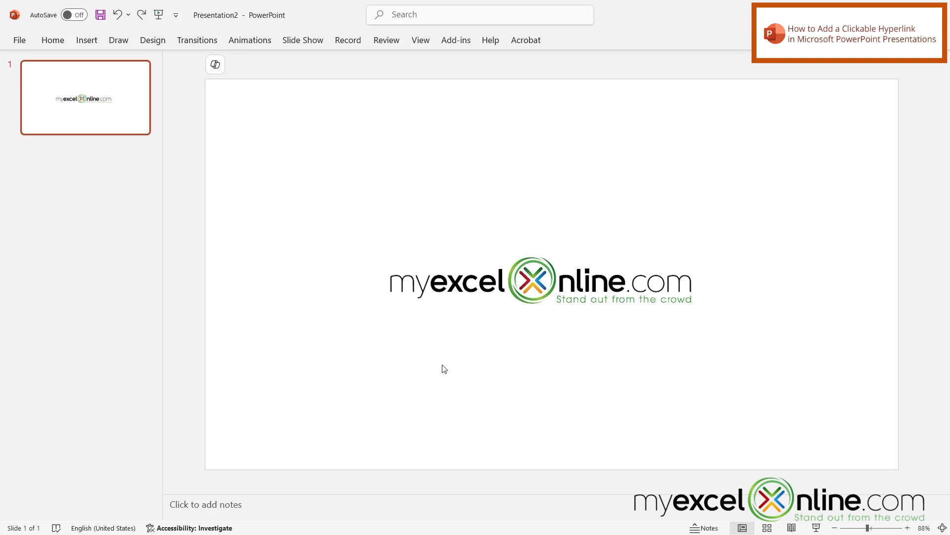
mouse_move(481, 306)
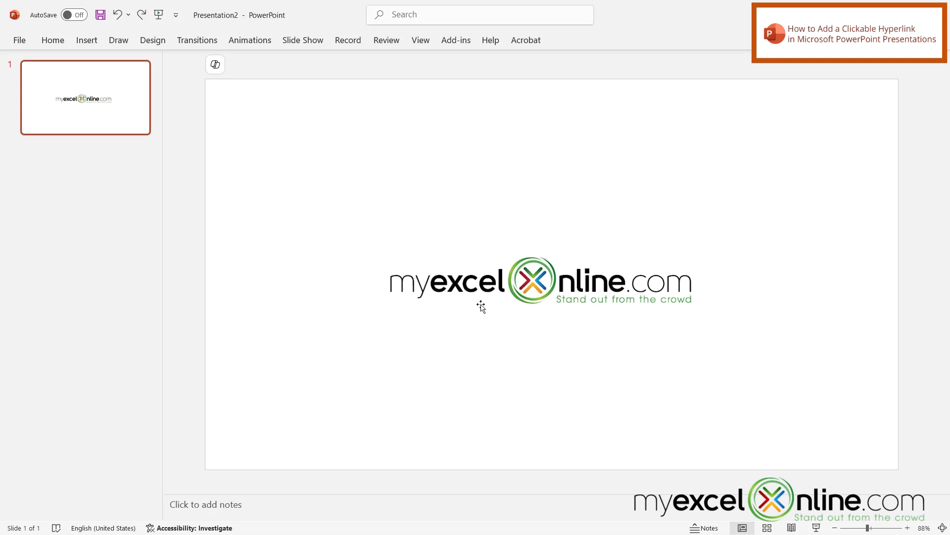
mouse_move(519, 300)
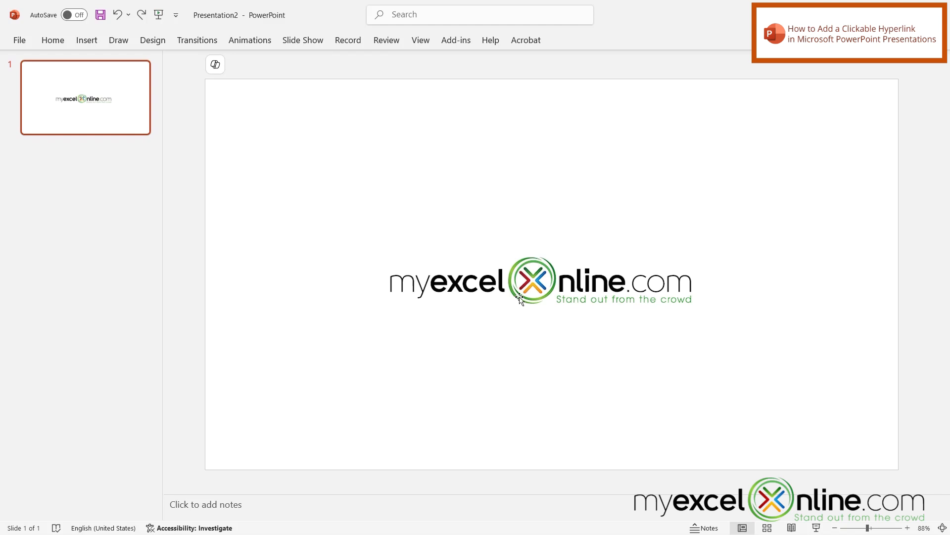
mouse_move(520, 295)
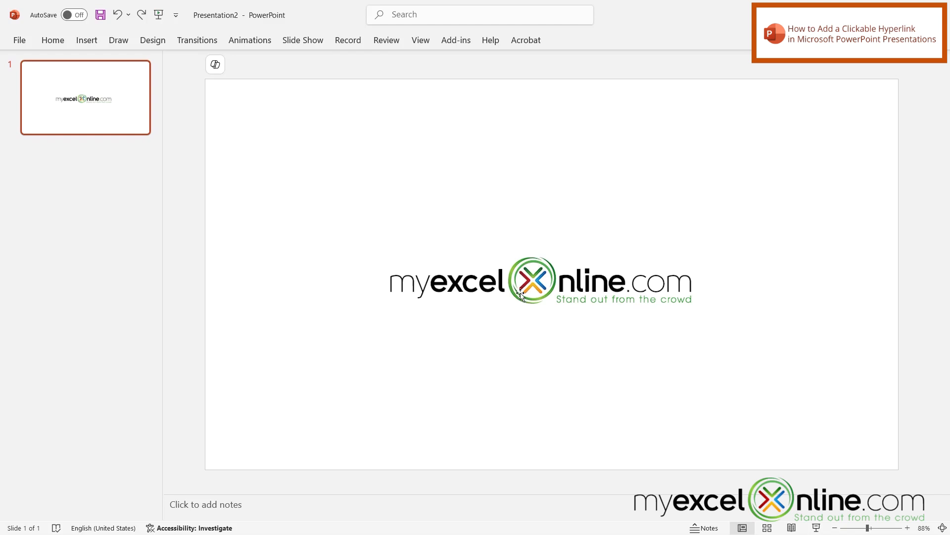
Step: Select the MyExcelOnline logo image and reach the Insert ribbon's link commands
click(520, 280)
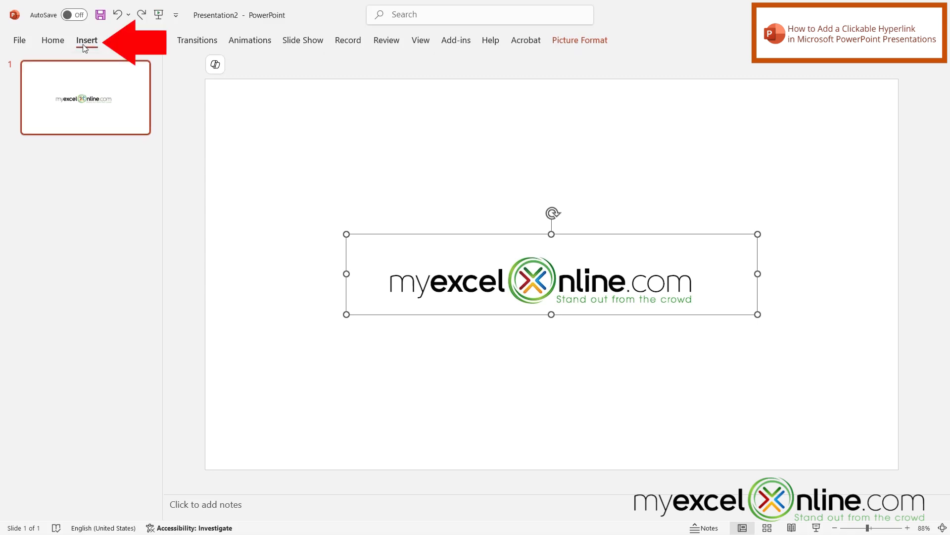
click(86, 41)
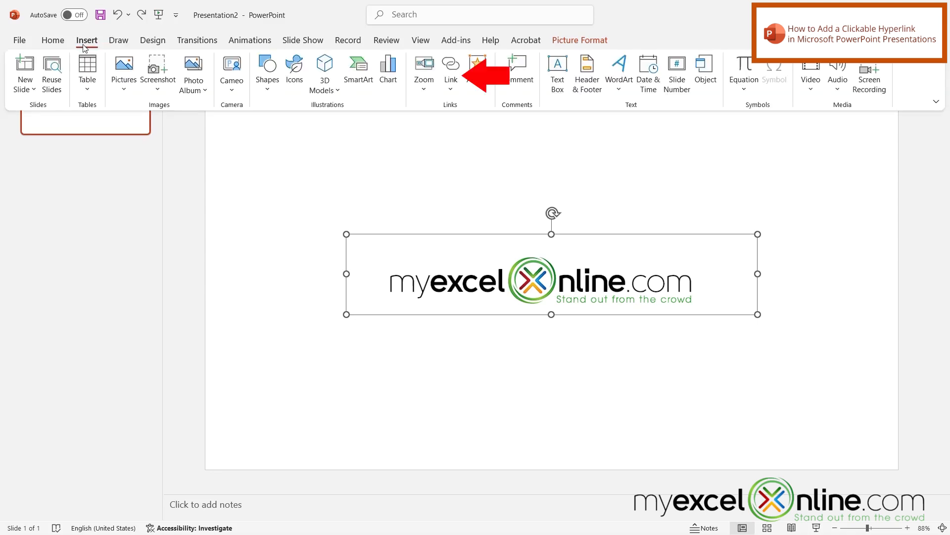
mouse_move(451, 70)
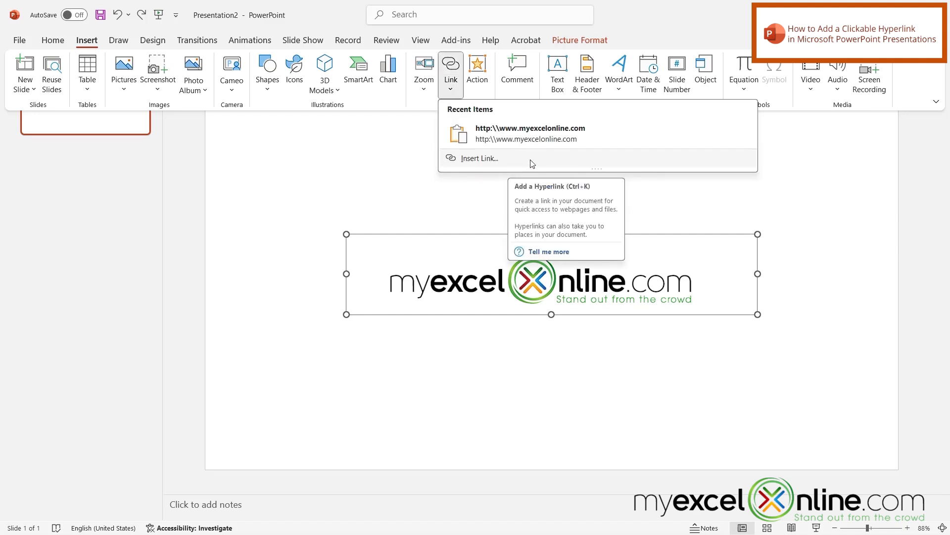
mouse_move(477, 164)
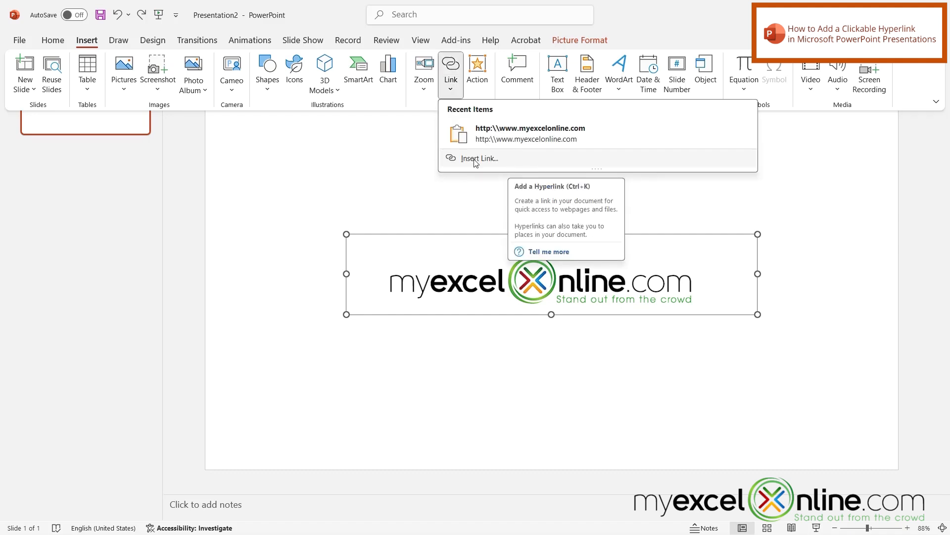
click(479, 159)
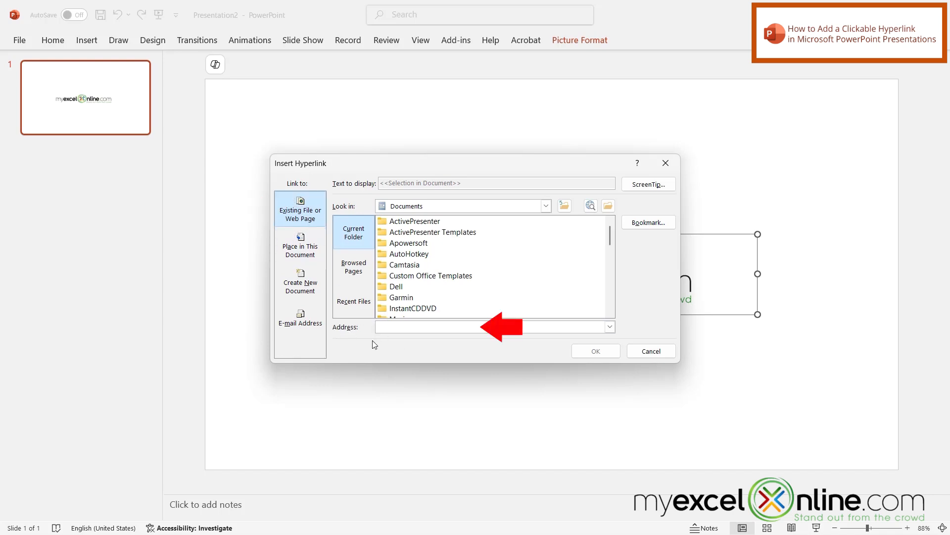
text(http:\\www.myexcelonline.com)
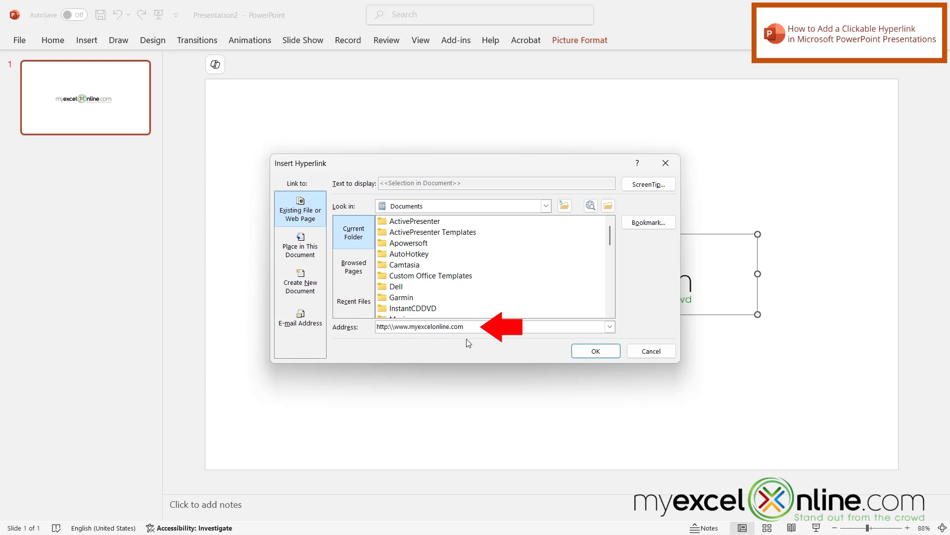
click(461, 326)
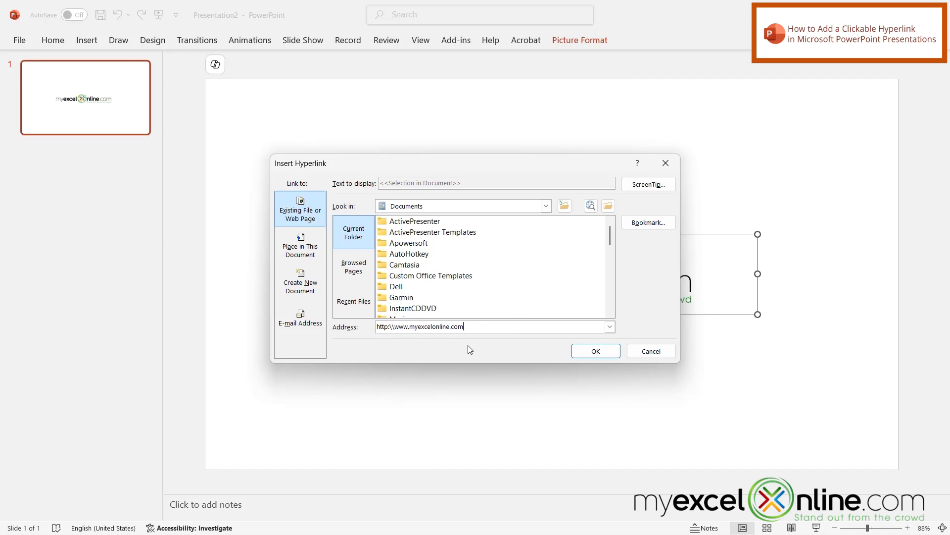
mouse_move(470, 342)
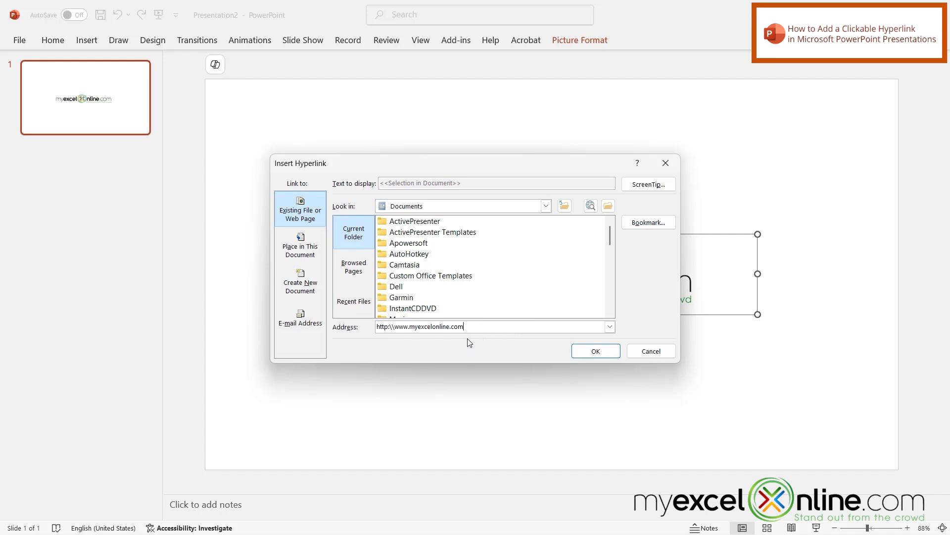
mouse_move(473, 352)
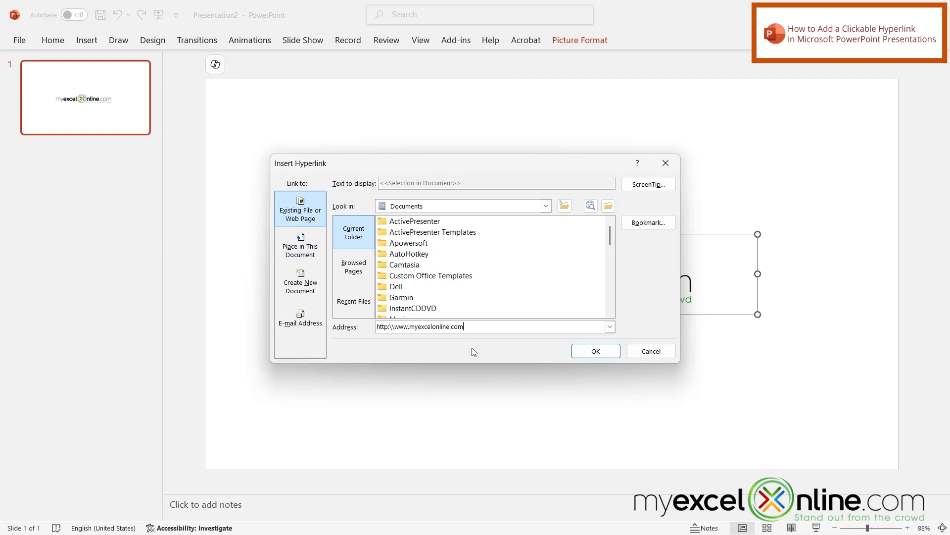
mouse_move(477, 351)
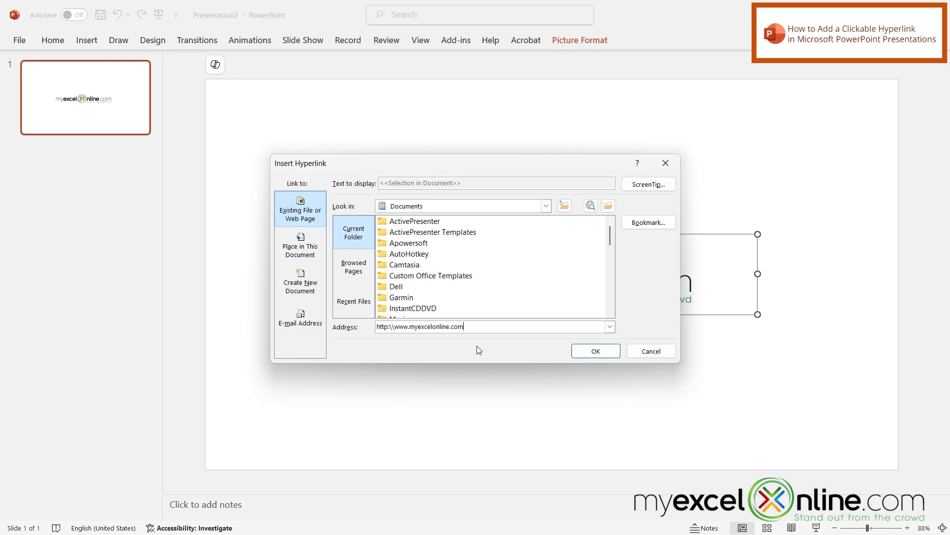
mouse_move(377, 189)
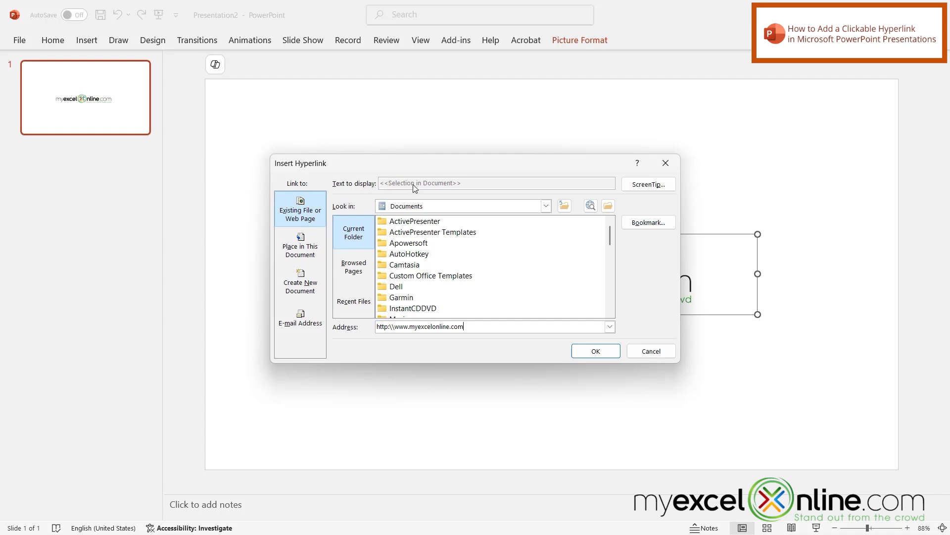
mouse_move(466, 344)
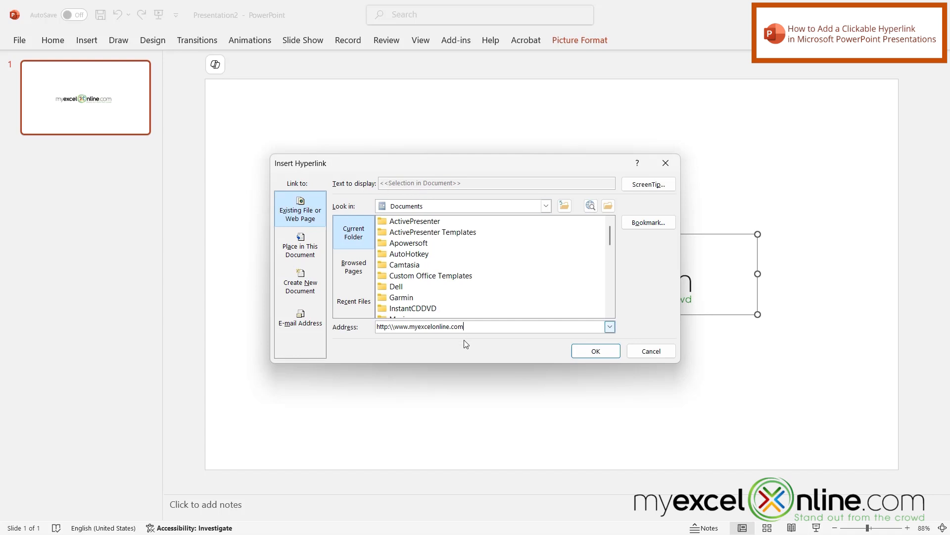
mouse_move(378, 189)
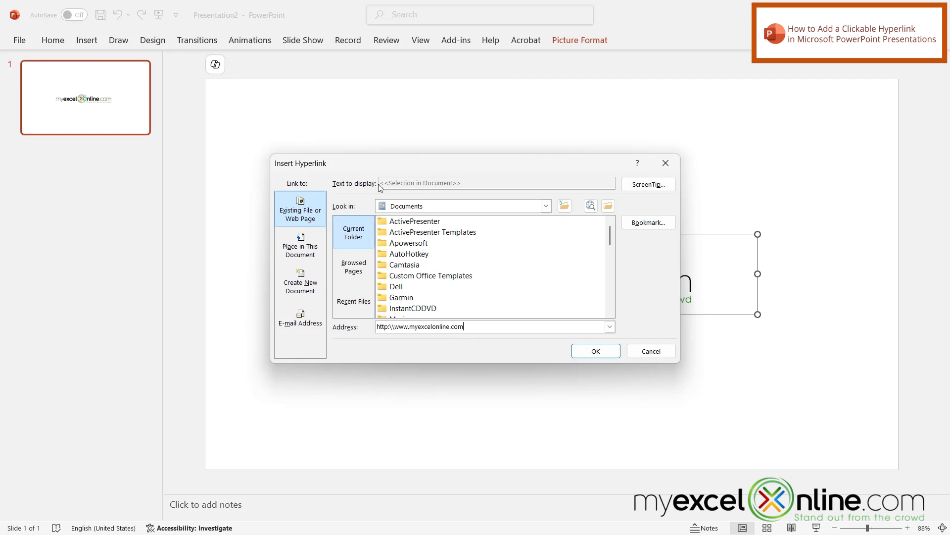
mouse_move(413, 188)
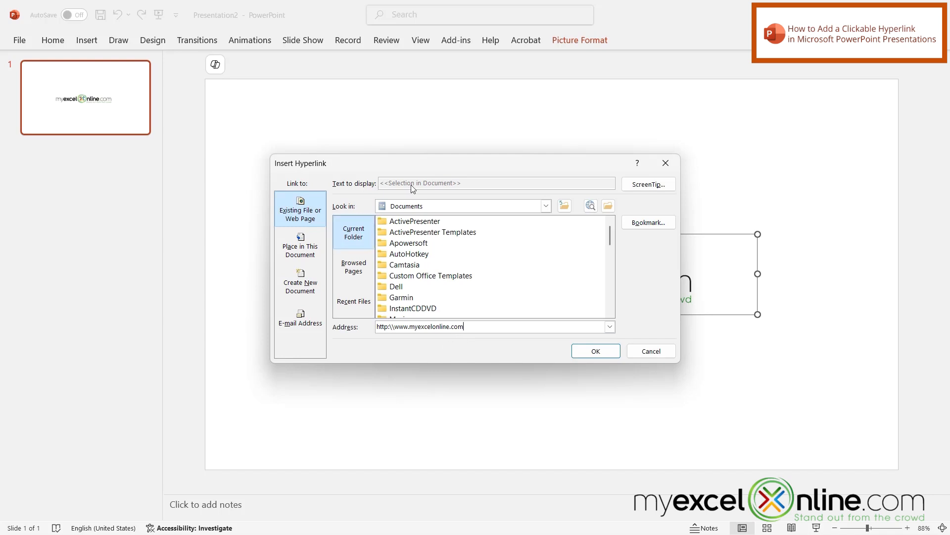
Step: Confirm the myexcelonline.com hyperlink on the logo and deselect the image
click(595, 350)
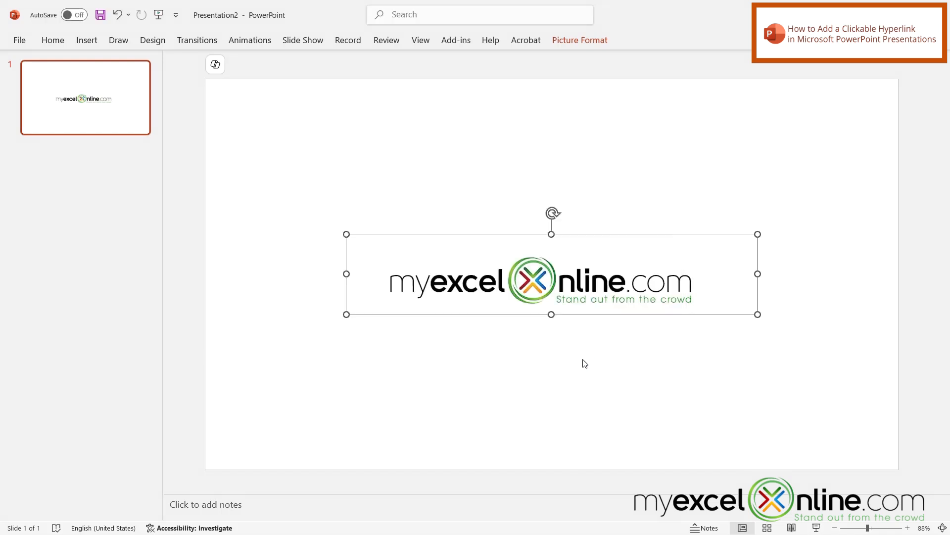
click(585, 363)
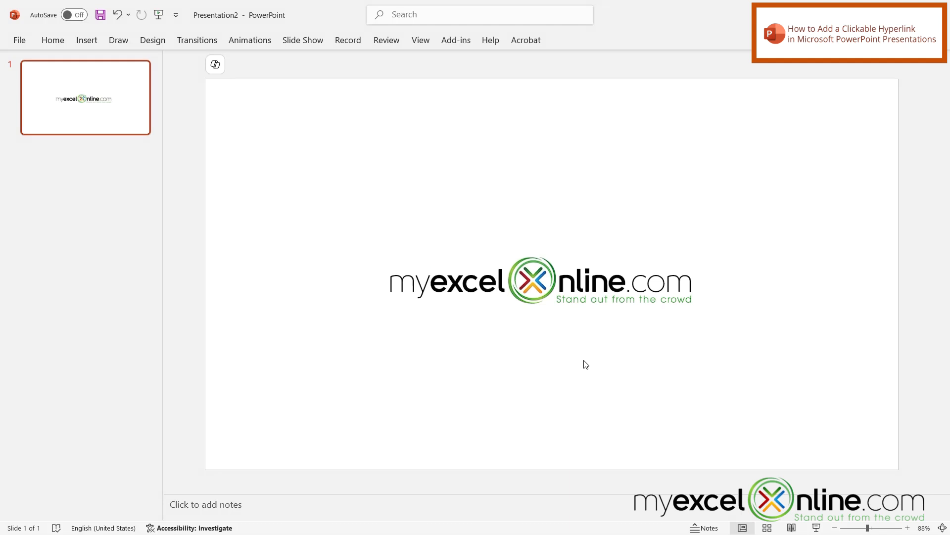
mouse_move(564, 289)
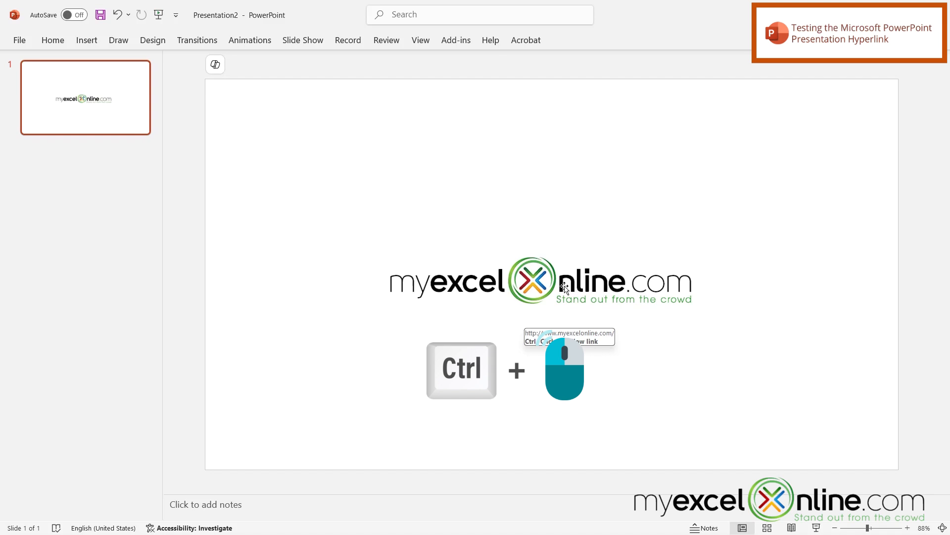
mouse_move(564, 288)
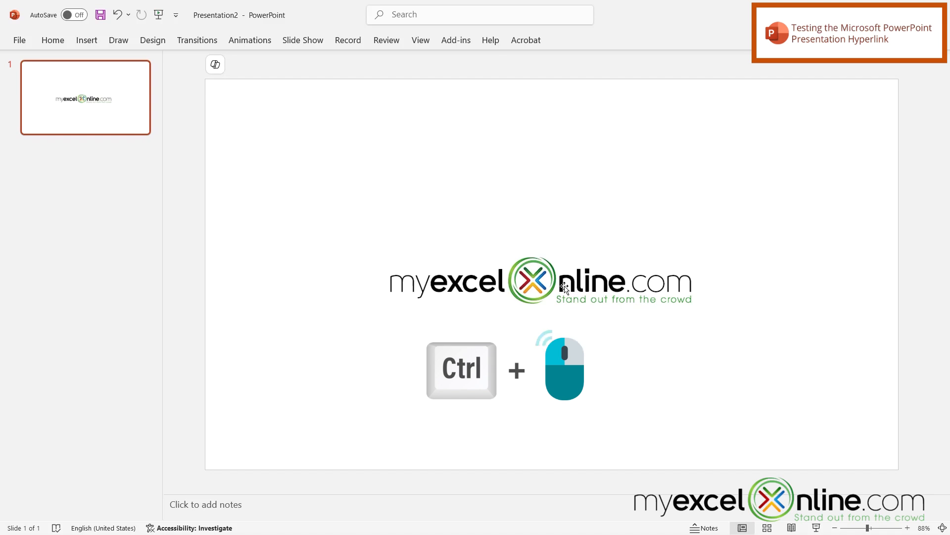